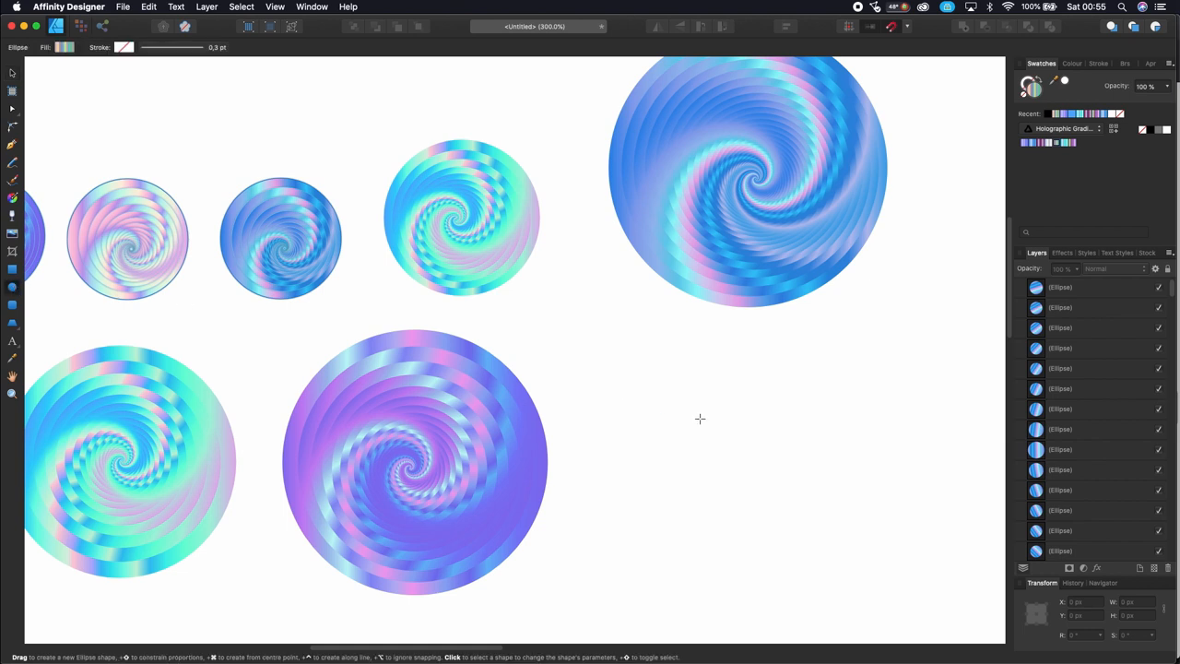
# Shift-drag a rainbow holographic gradient circle in the empty area below the large spiral.
pyautogui.moveTo(700, 419); pyautogui.dragTo(839, 556)
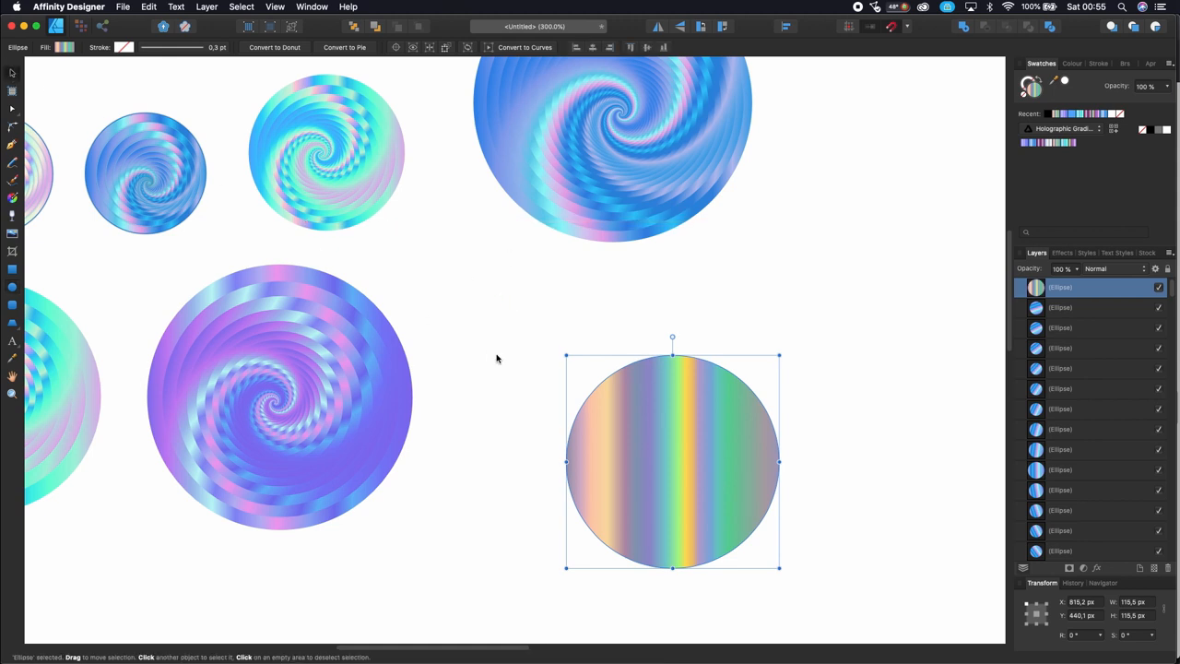
# Shift the striped circle left, shrink its duplicate slightly, and rotate the copy a few degrees.
pyautogui.moveTo(673, 461); pyautogui.dragTo(607, 415)
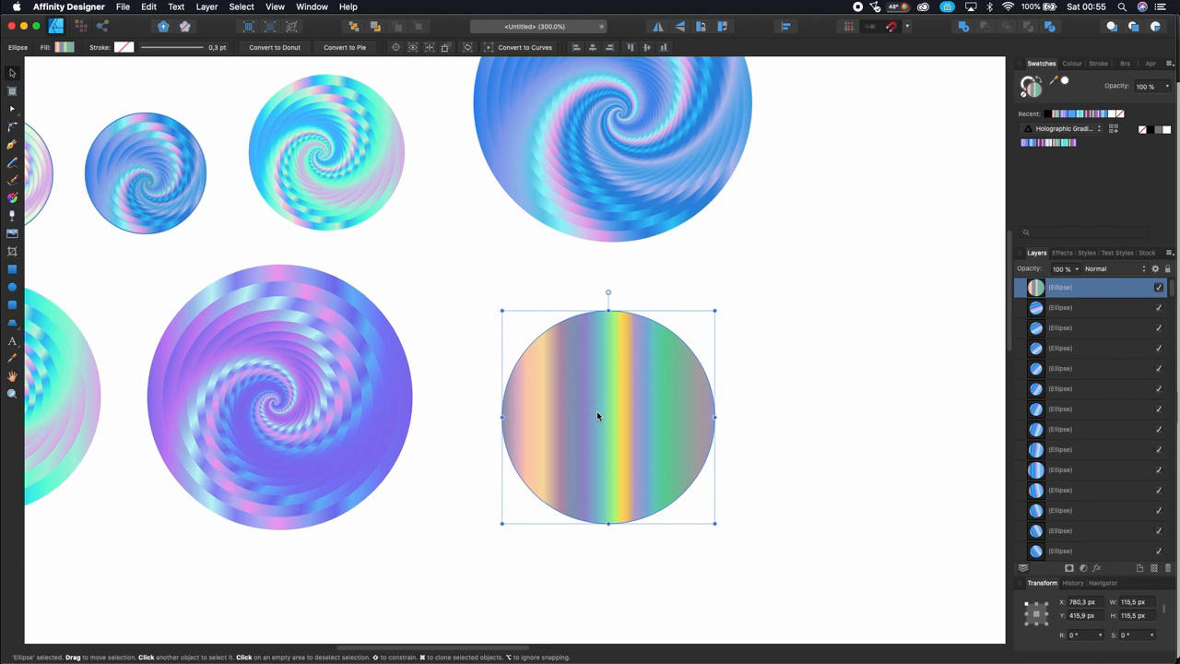
pyautogui.moveTo(597, 416); pyautogui.dragTo(606, 416)
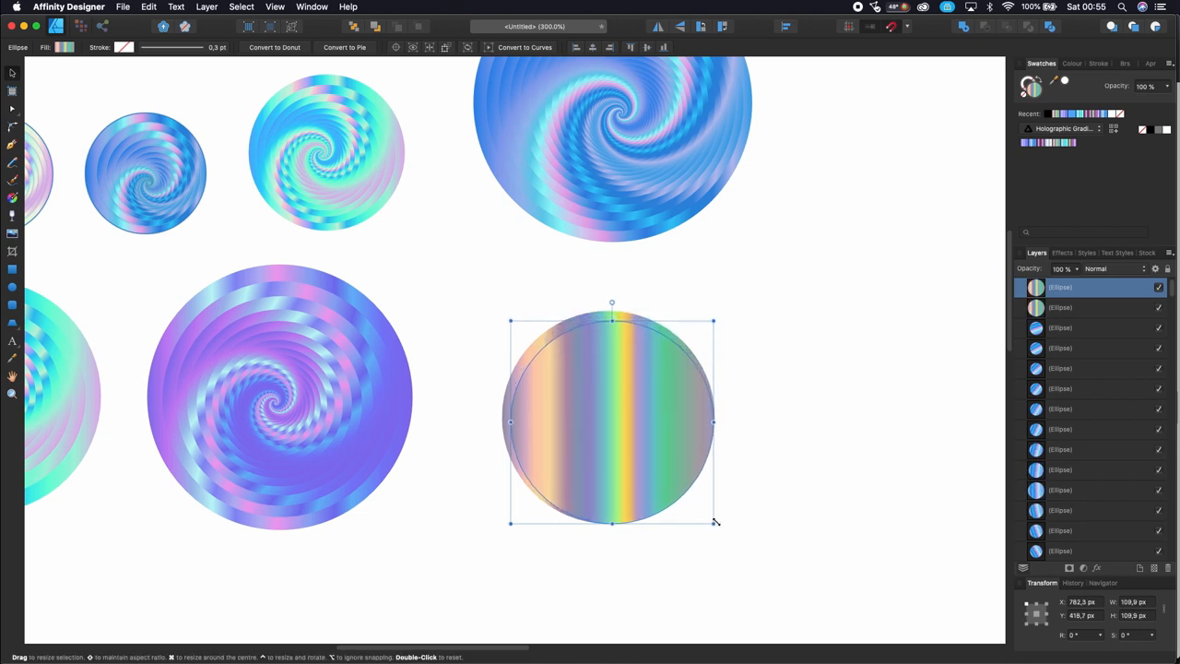
pyautogui.moveTo(714, 523); pyautogui.dragTo(705, 514)
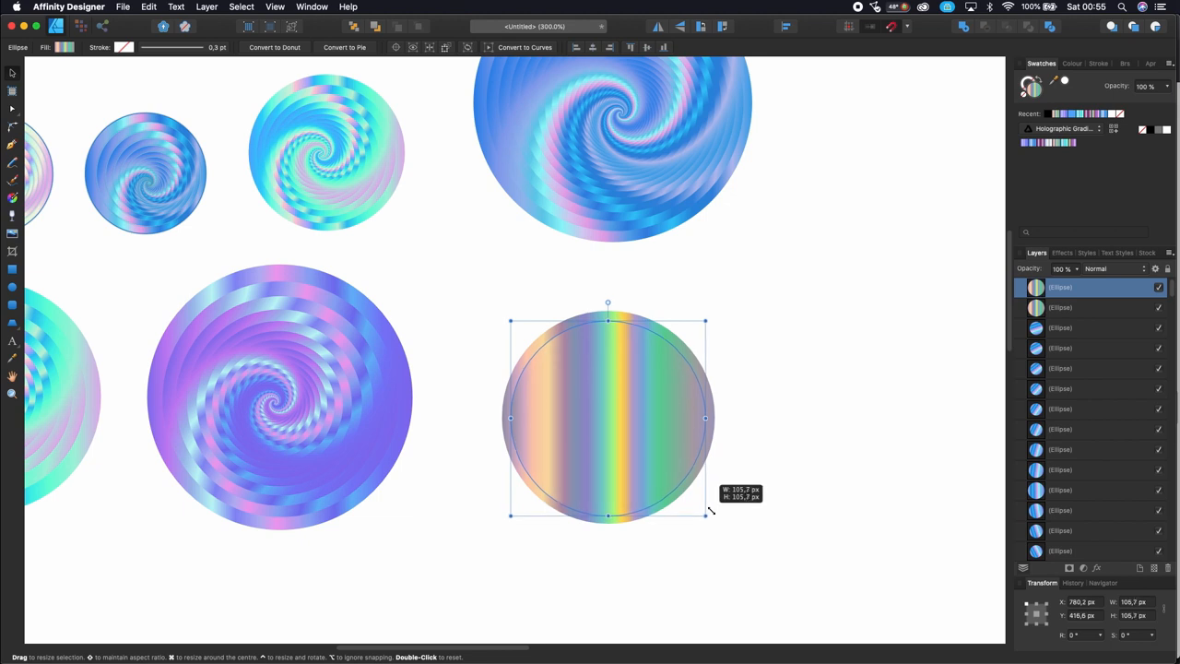
pyautogui.moveTo(709, 514); pyautogui.dragTo(712, 516)
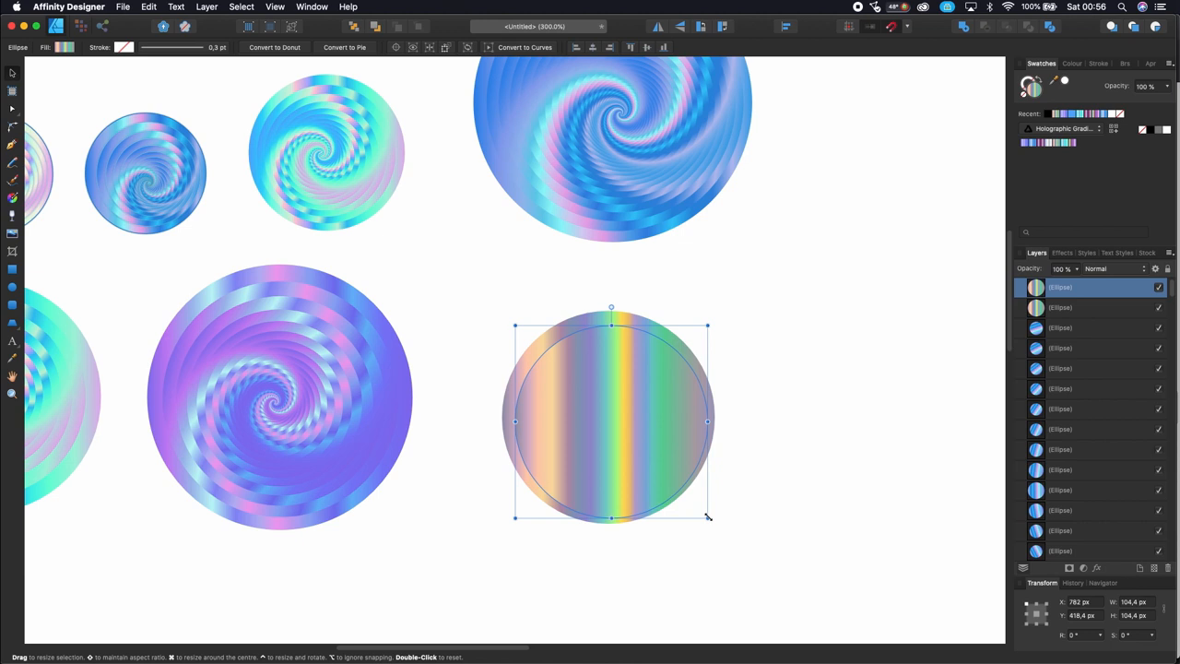
pyautogui.moveTo(708, 516); pyautogui.dragTo(707, 512)
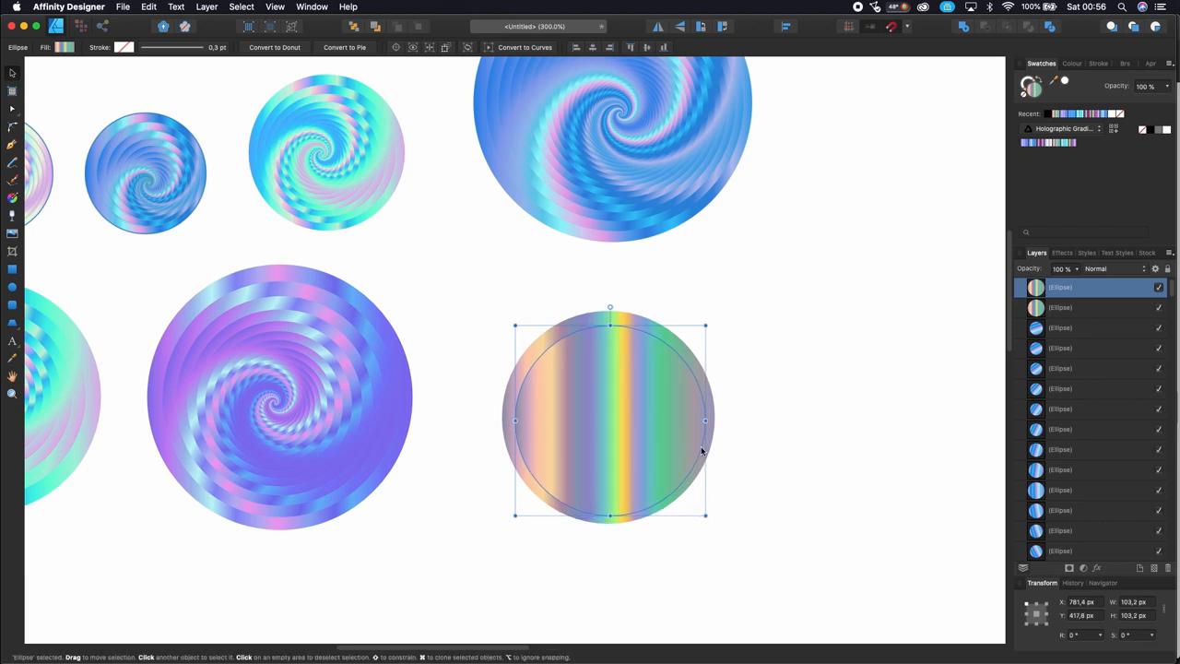
pyautogui.moveTo(706, 321)
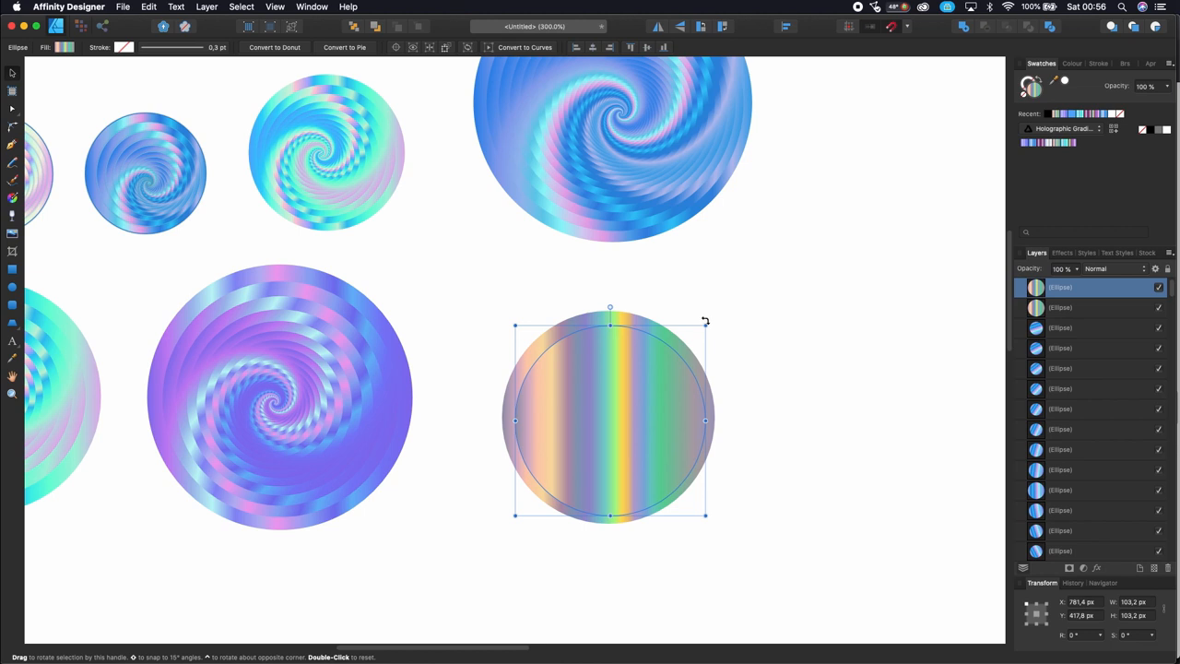
pyautogui.moveTo(705, 321); pyautogui.dragTo(724, 323)
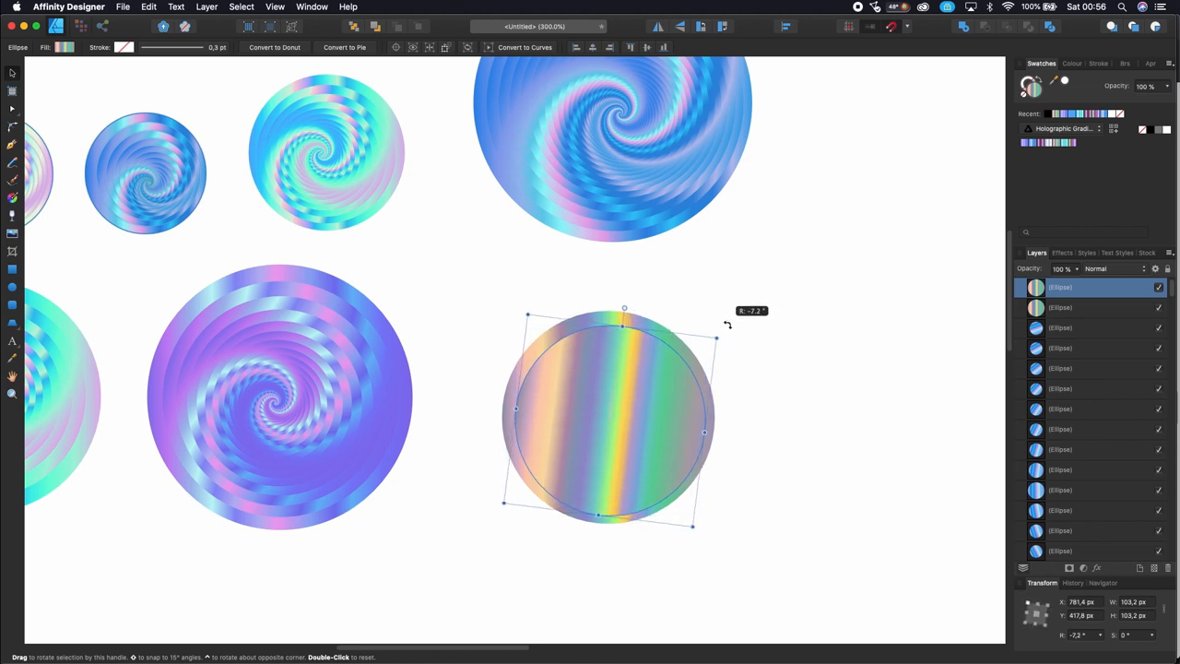
# Fine-tune the smaller copy's rotation angle, then repeat the duplicate transform into a 40-circle spiral.
pyautogui.moveTo(728, 324); pyautogui.dragTo(734, 329)
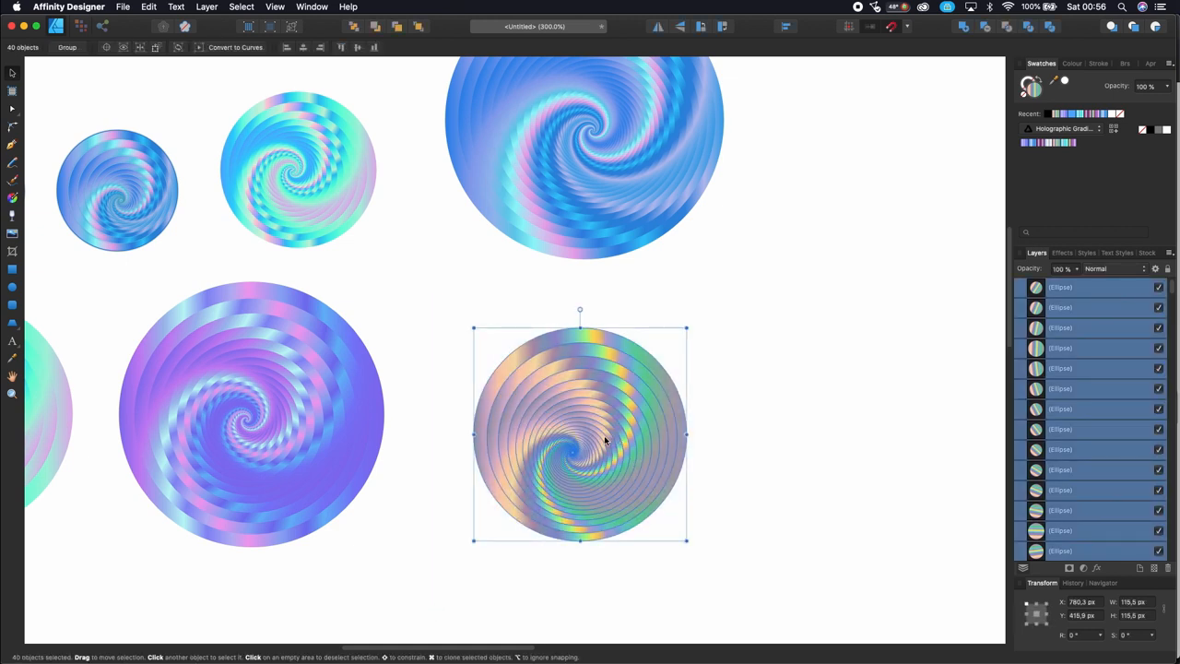
# Clone the spiral to the right, recolour it with the pastel pink swatch, and open layer effects.
pyautogui.moveTo(579, 432); pyautogui.dragTo(837, 334)
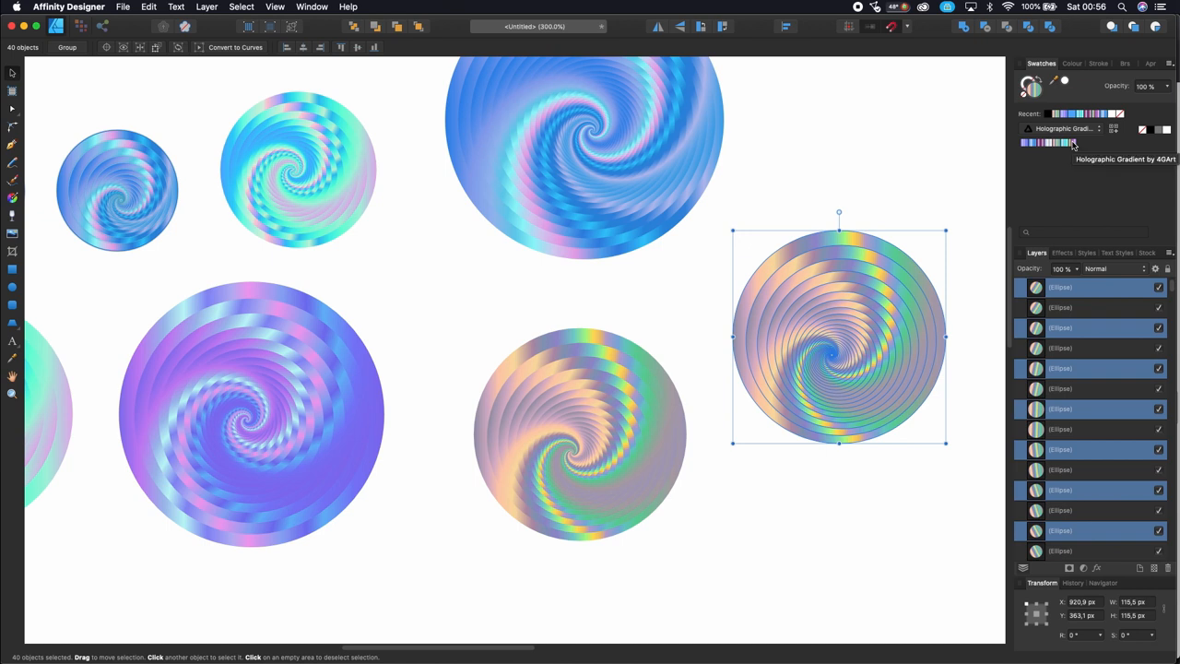
pyautogui.click(1071, 142)
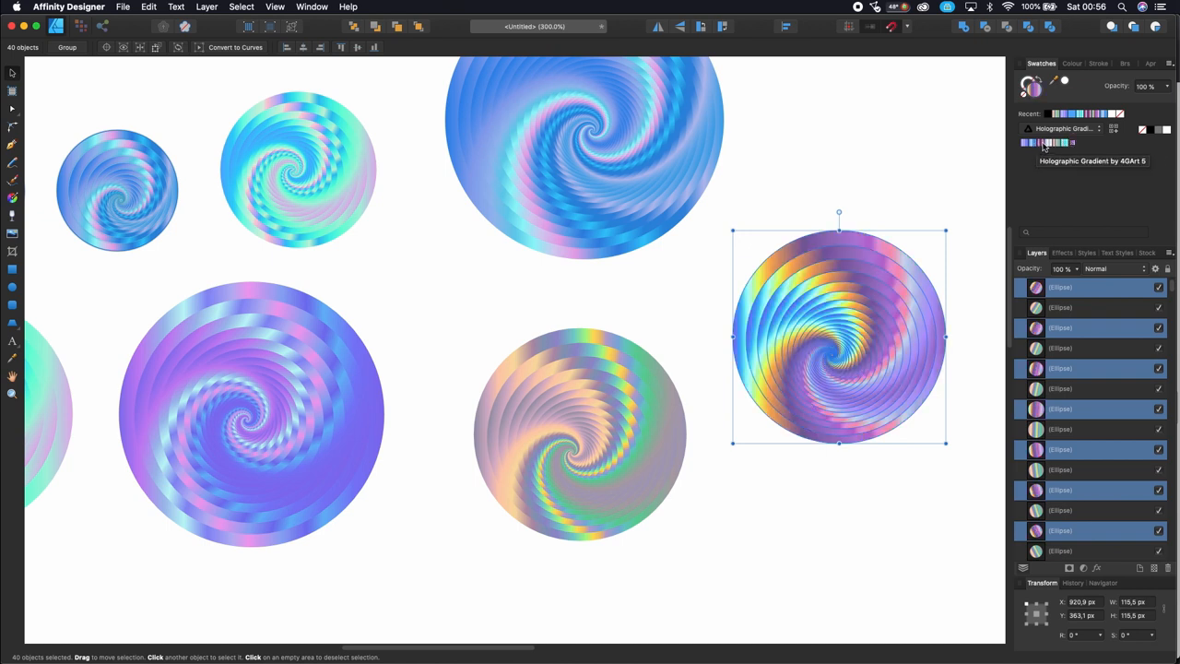
pyautogui.click(1032, 143)
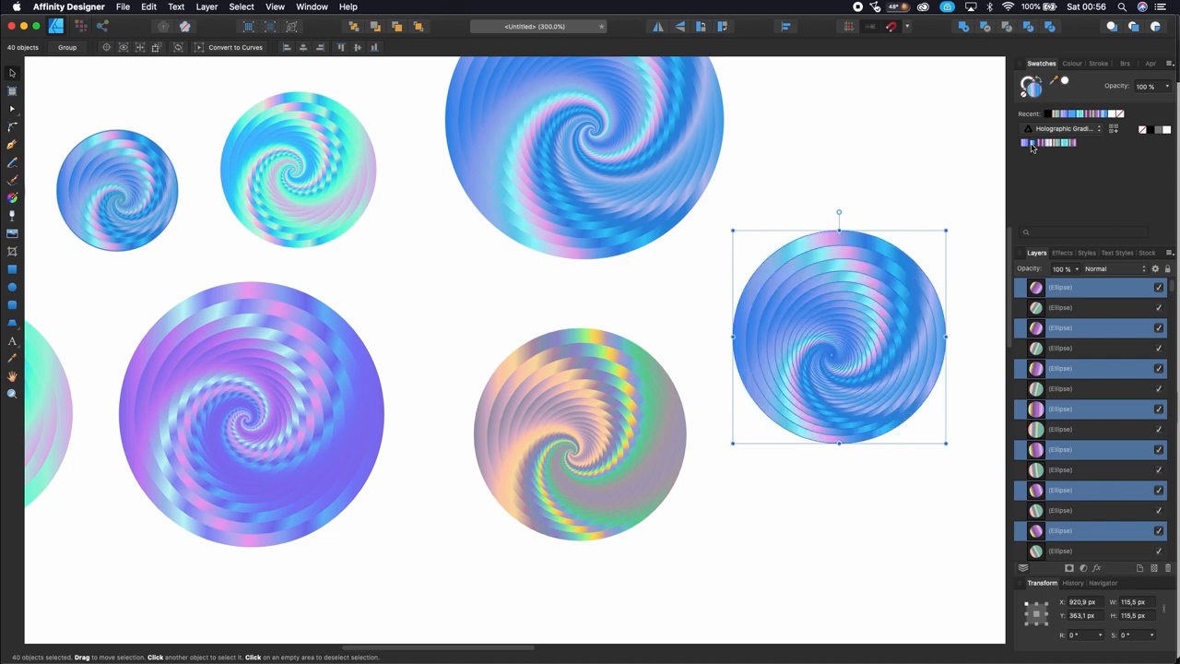
pyautogui.click(1056, 143)
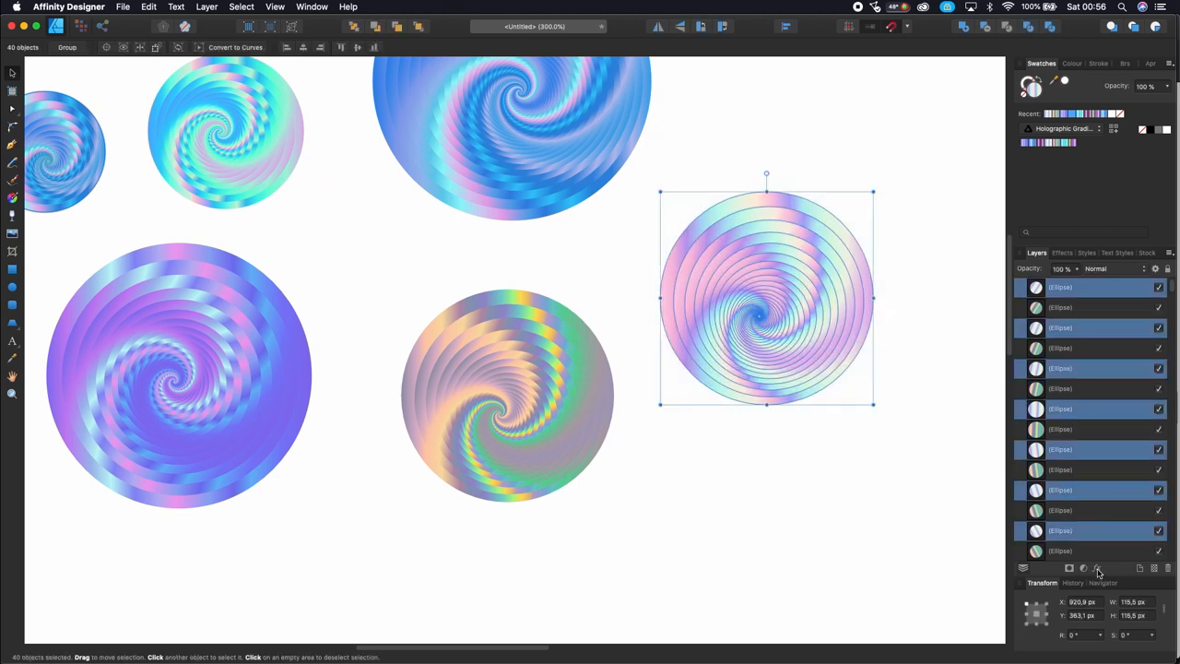
pyautogui.click(1096, 568)
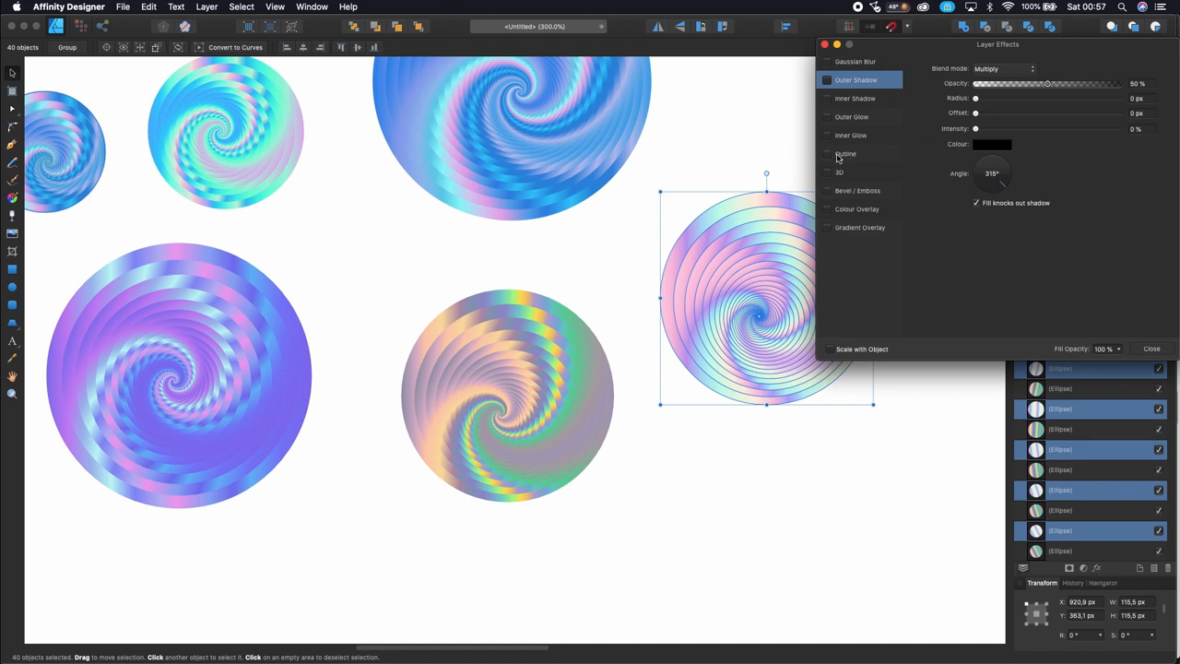